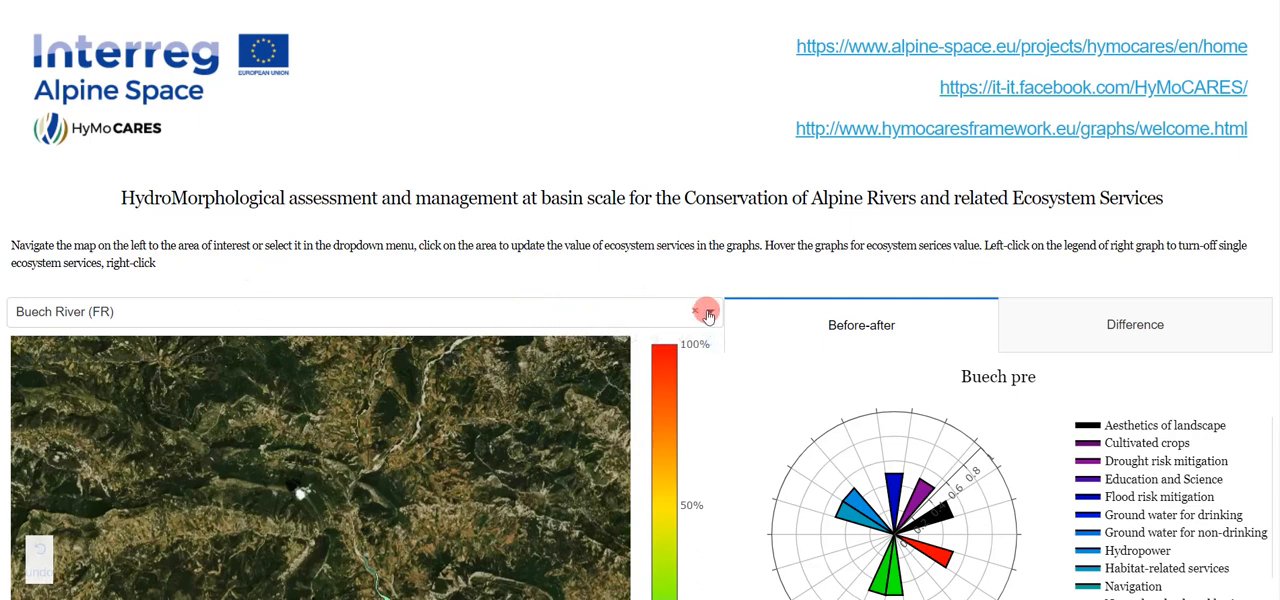
Clear the case-study selection and scroll down to the Avisio Cembra pre and post charts
click(706, 311)
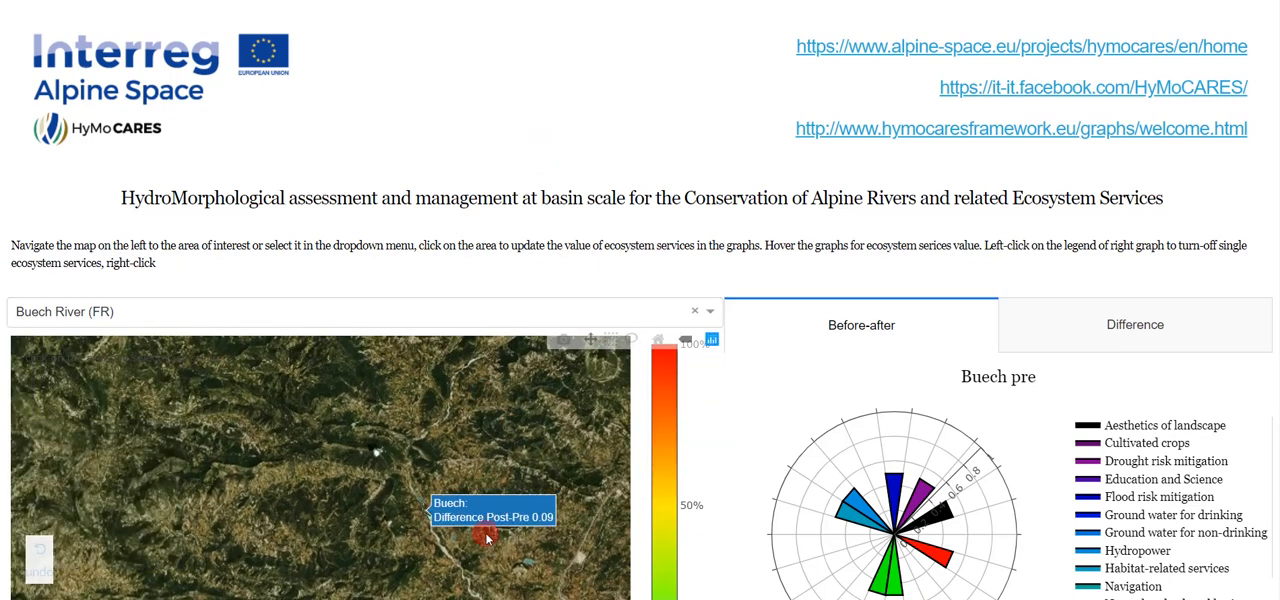
scroll(down, 3)
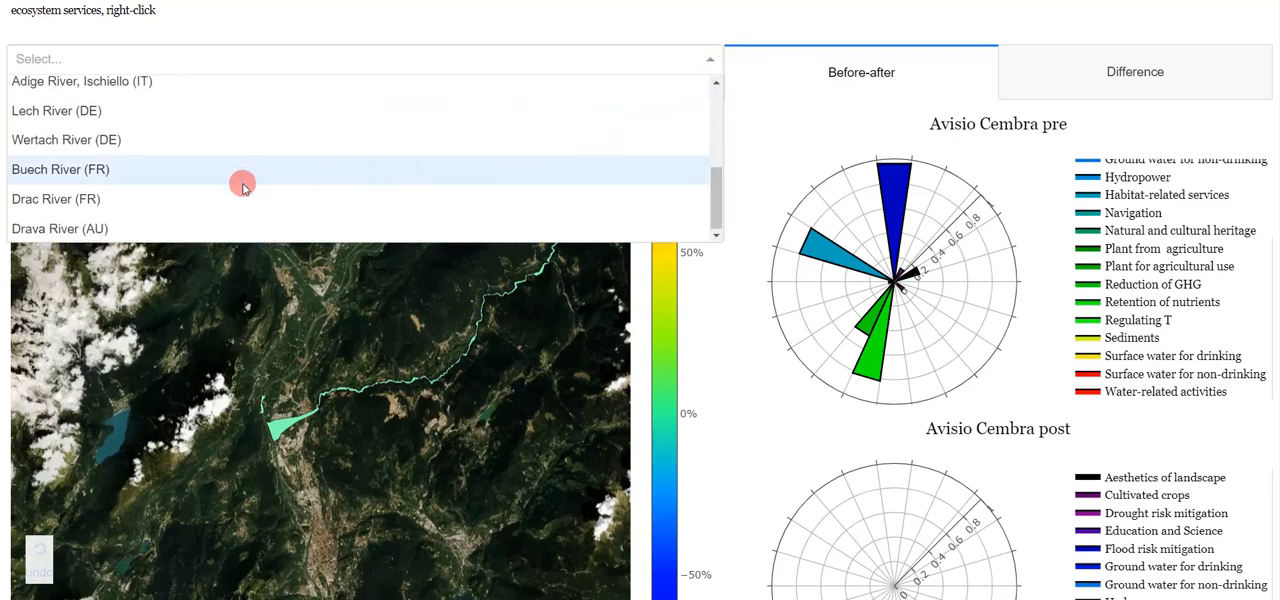
Select Wertach River (DE) and scroll down to its pre and post radar charts
click(66, 139)
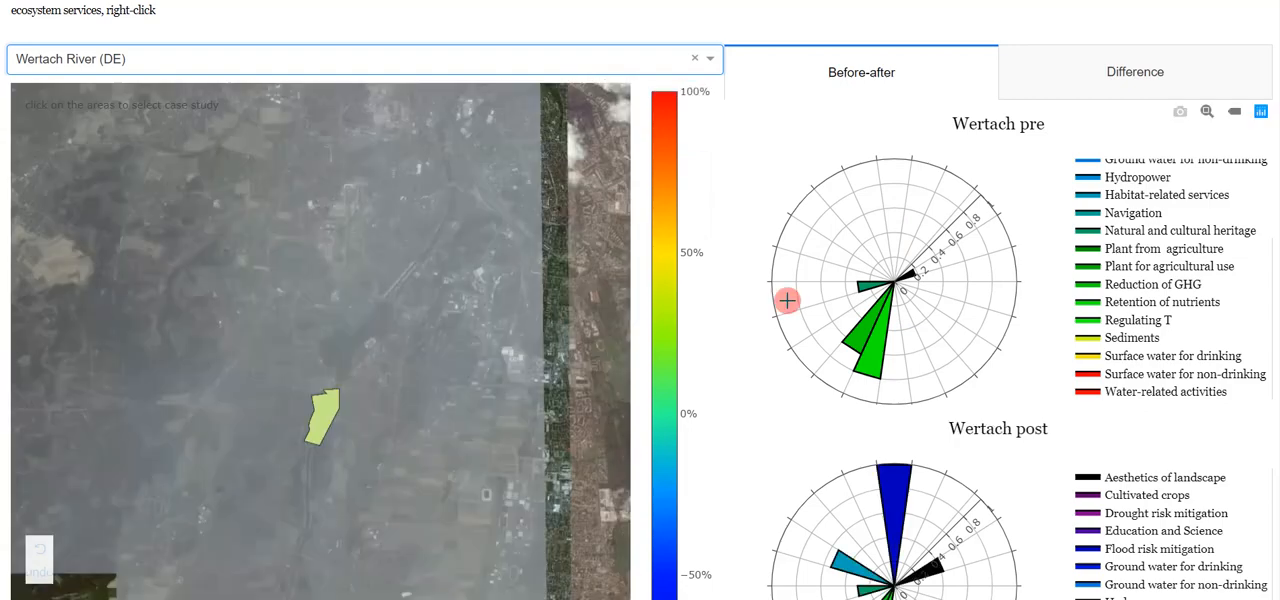
scroll(down, 3)
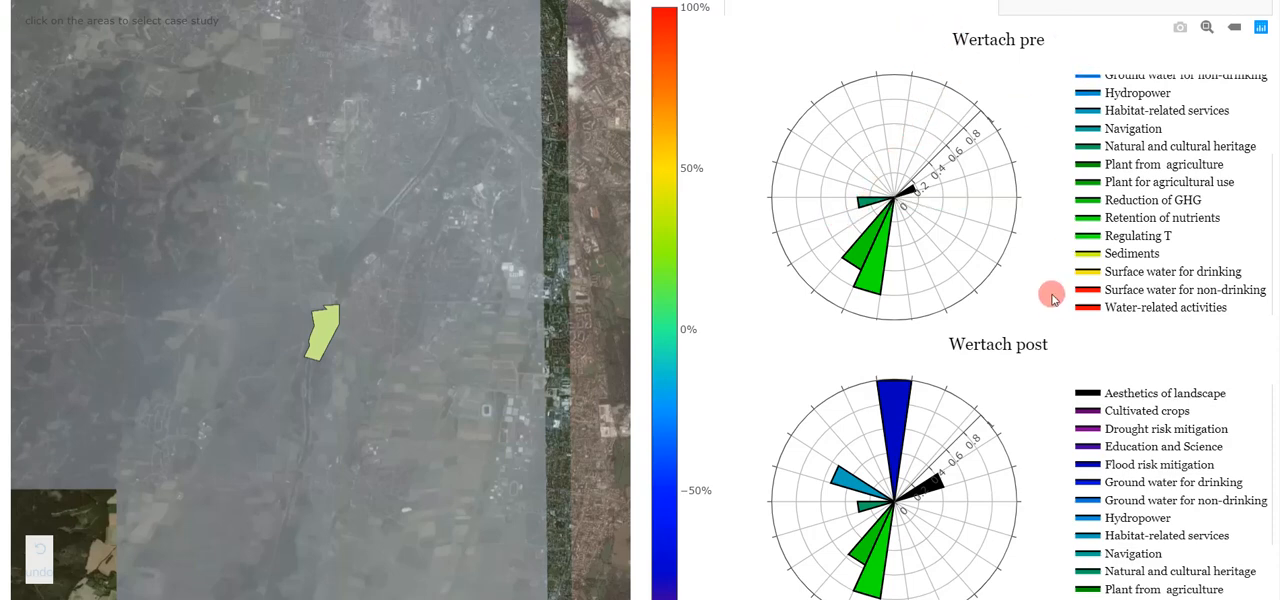
mouse_move(1048, 280)
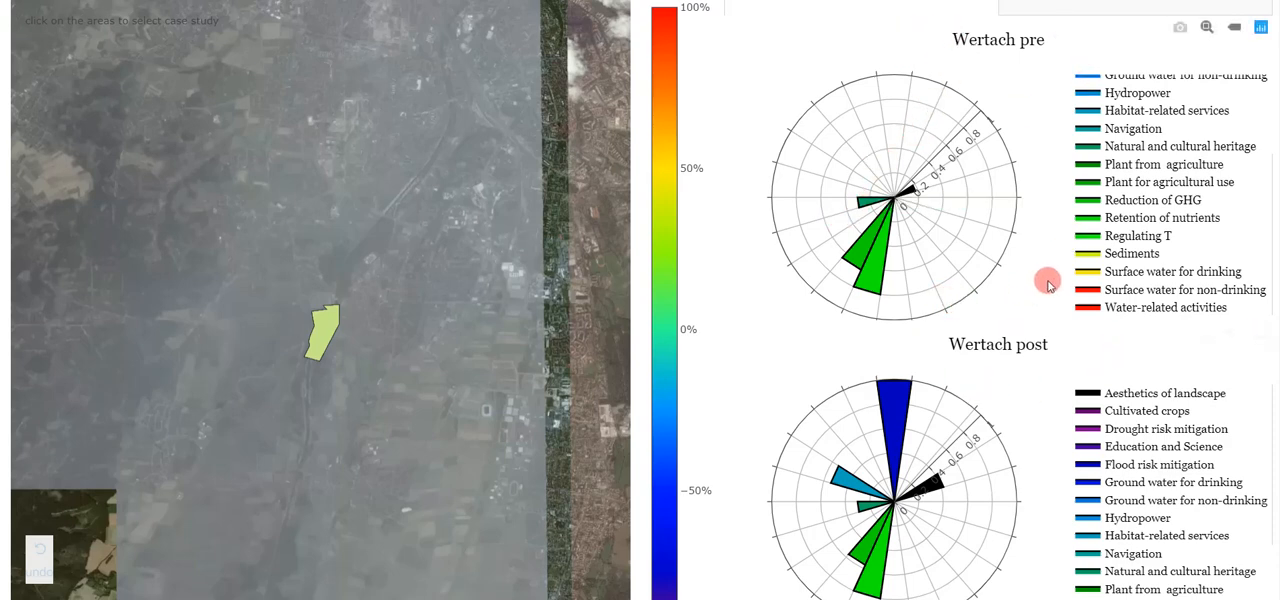
mouse_move(1052, 274)
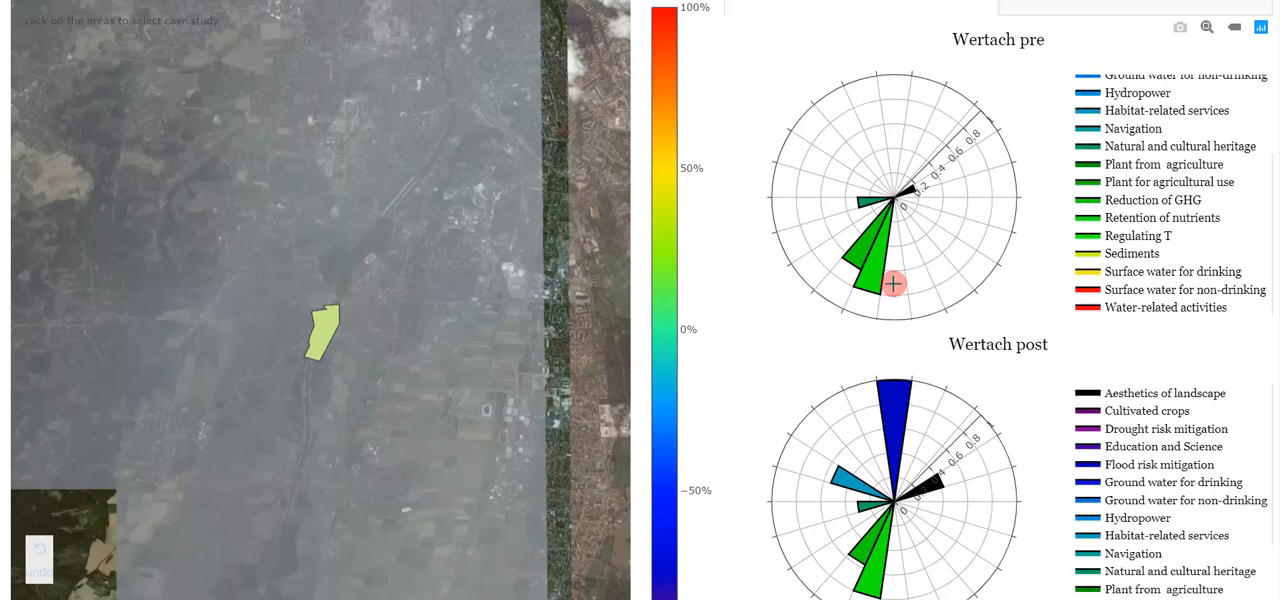
mouse_move(855, 250)
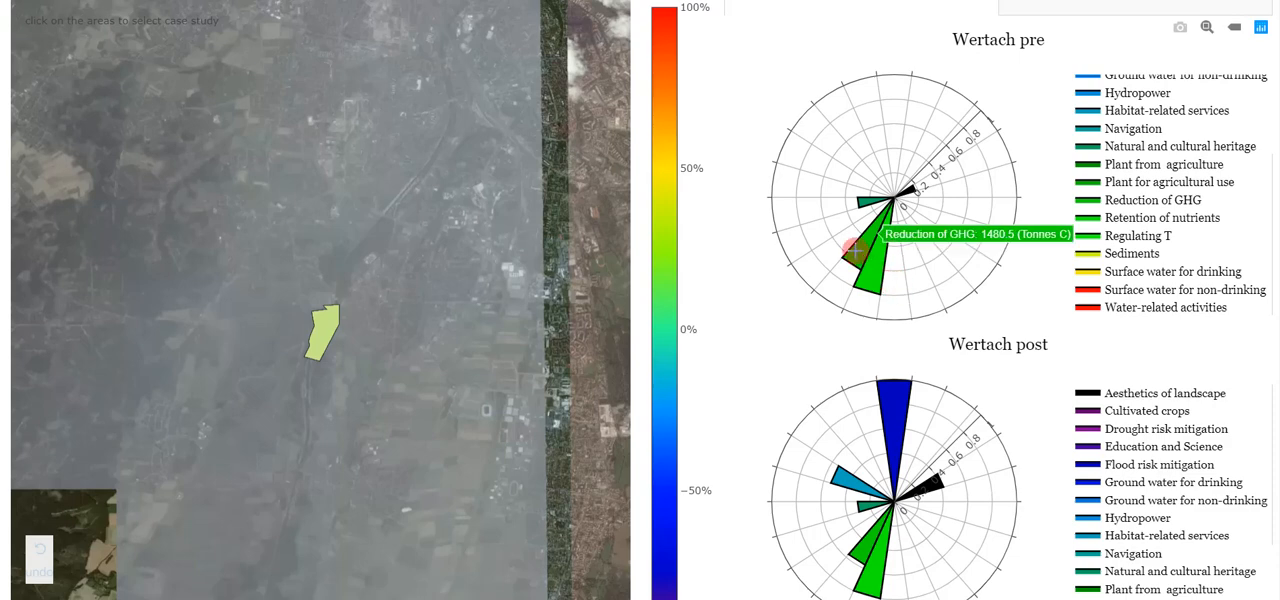
mouse_move(906, 395)
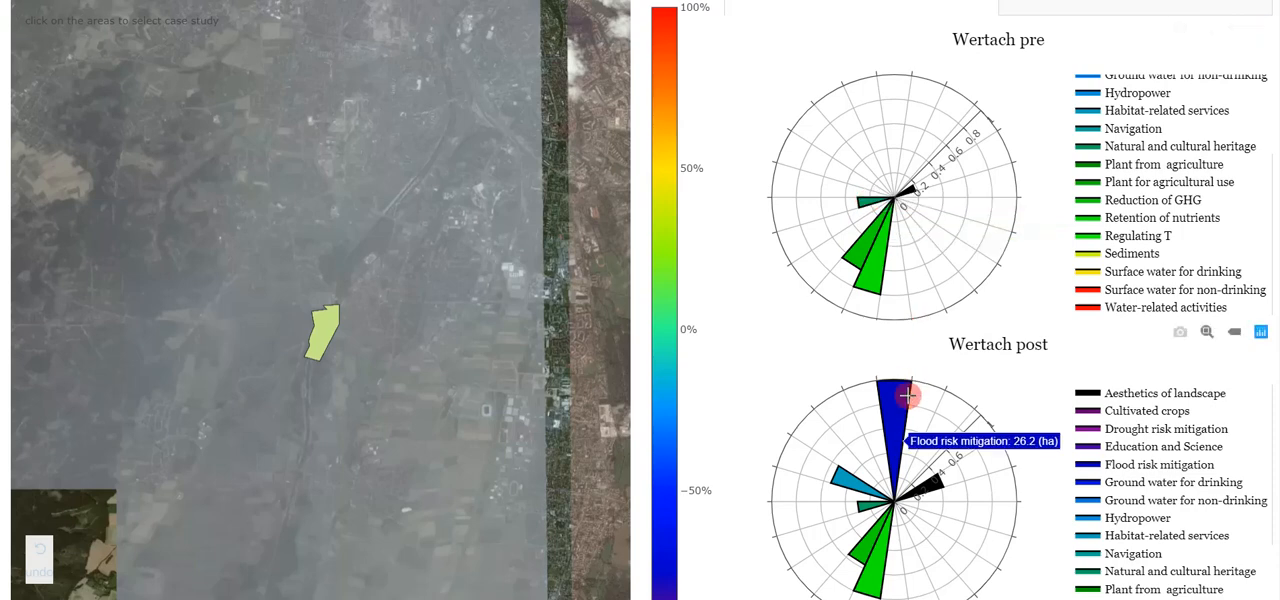
mouse_move(925, 487)
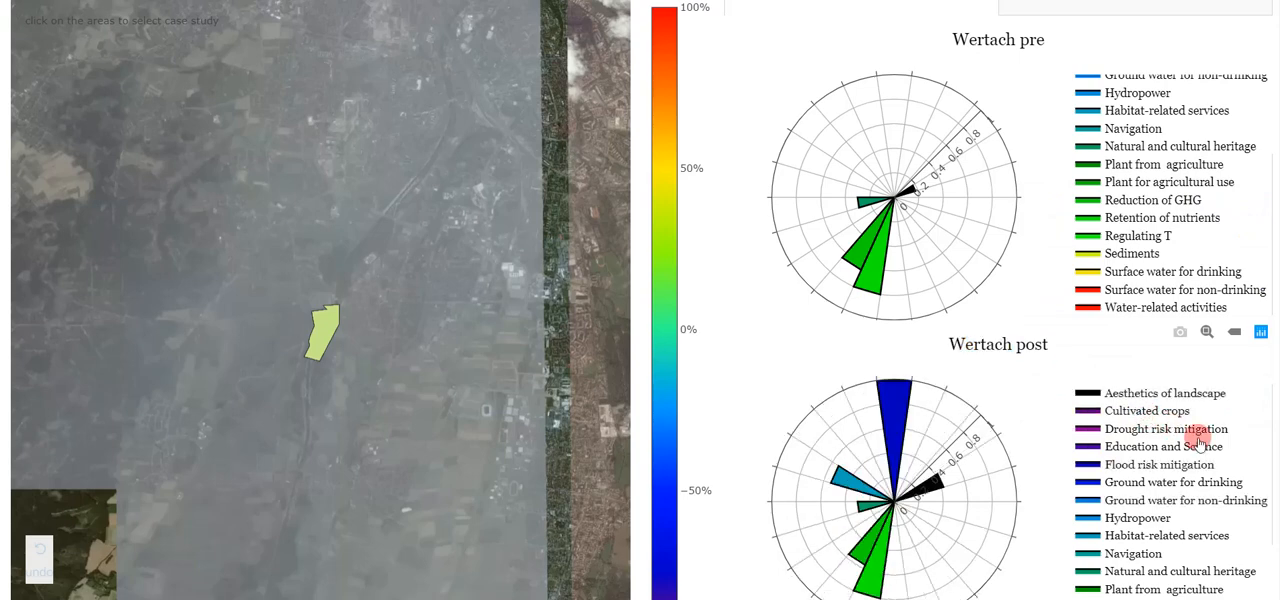
mouse_move(807, 339)
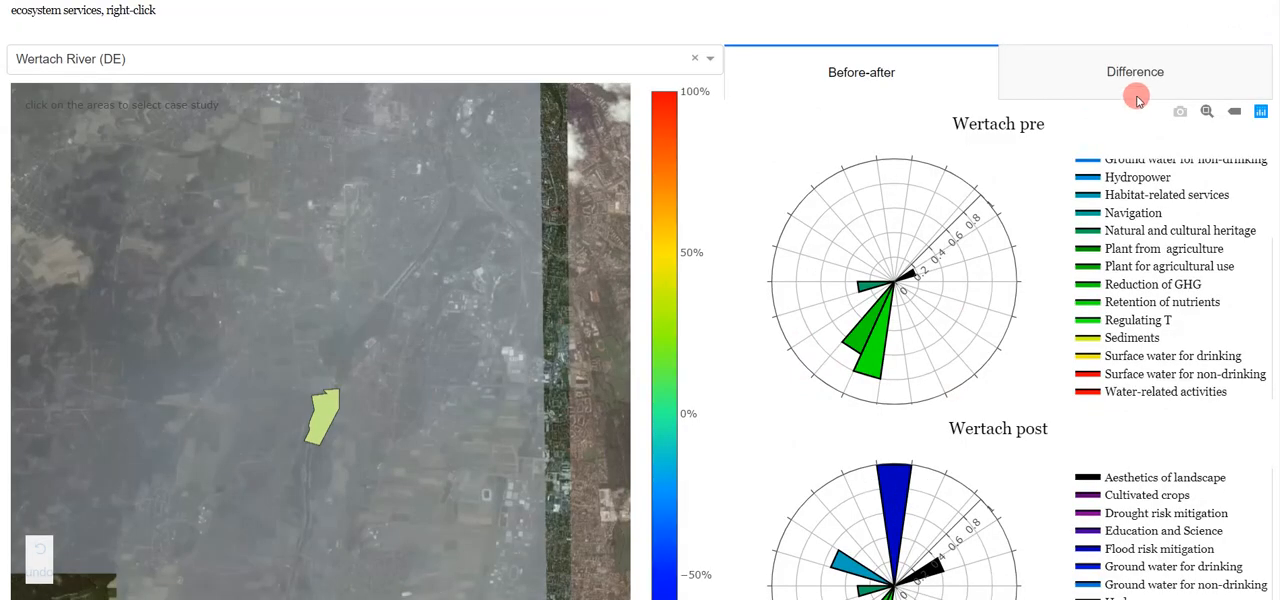
Switch to the Difference view showing the Wertach post-minus-pre ES variation bars
click(1134, 72)
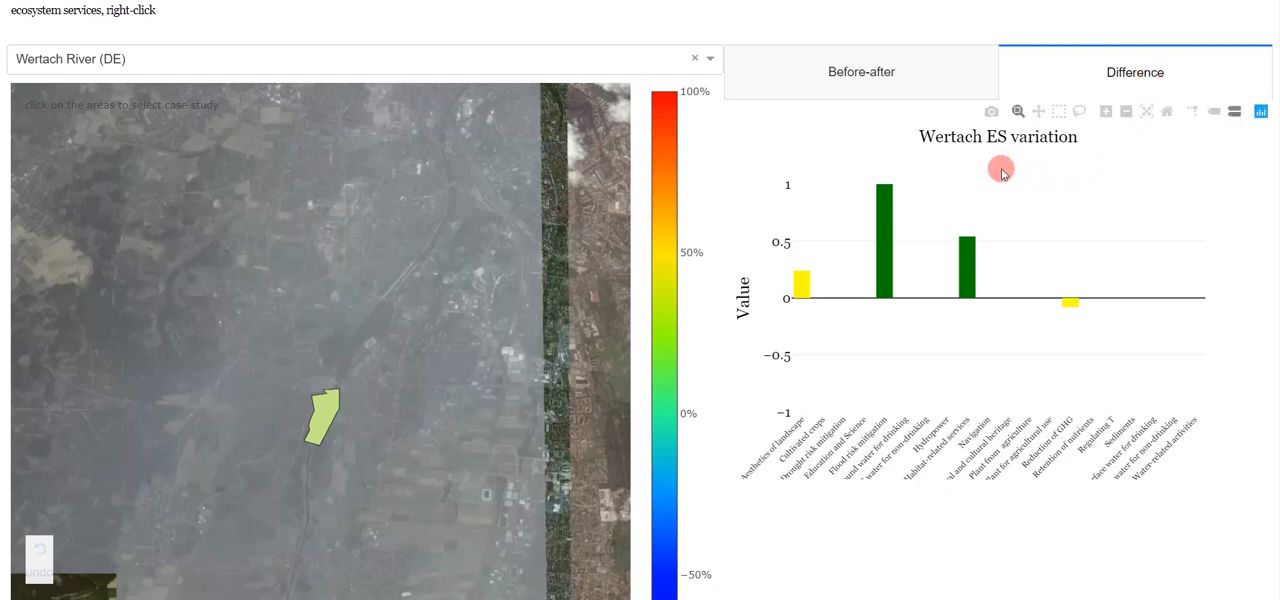
mouse_move(1052, 178)
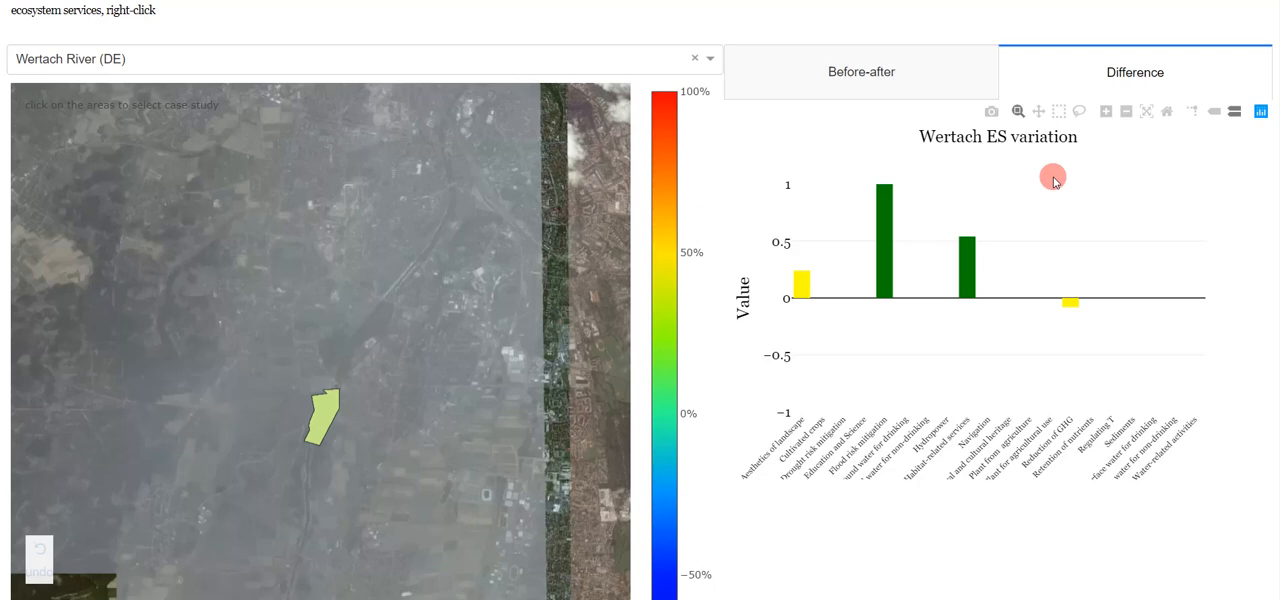
mouse_move(1024, 165)
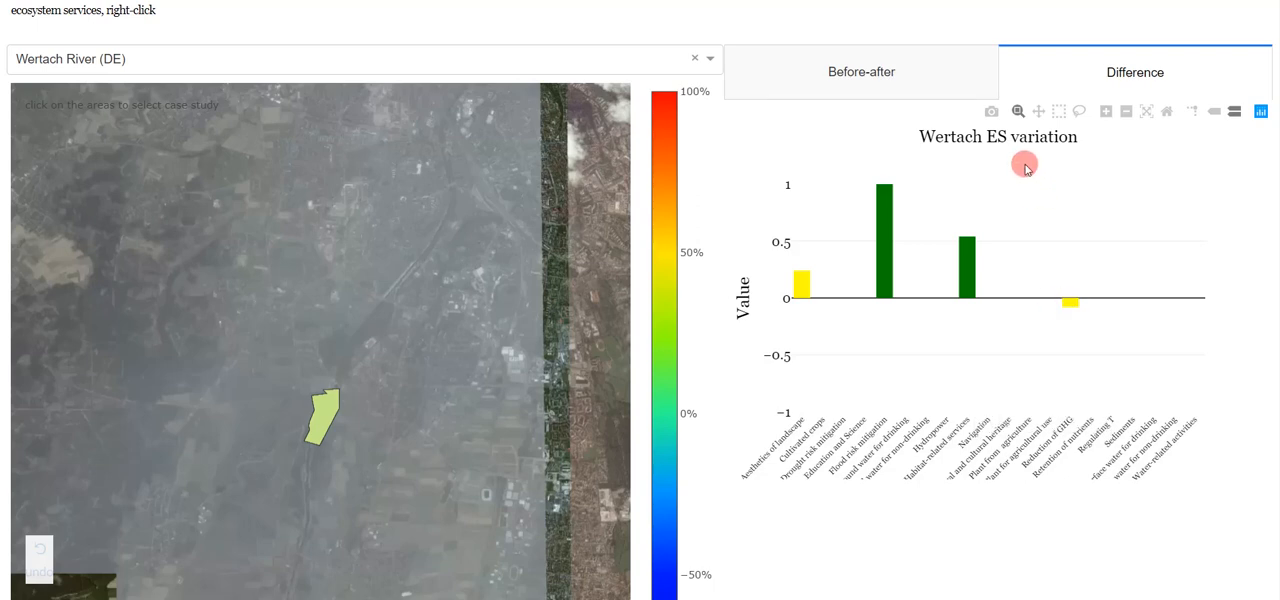